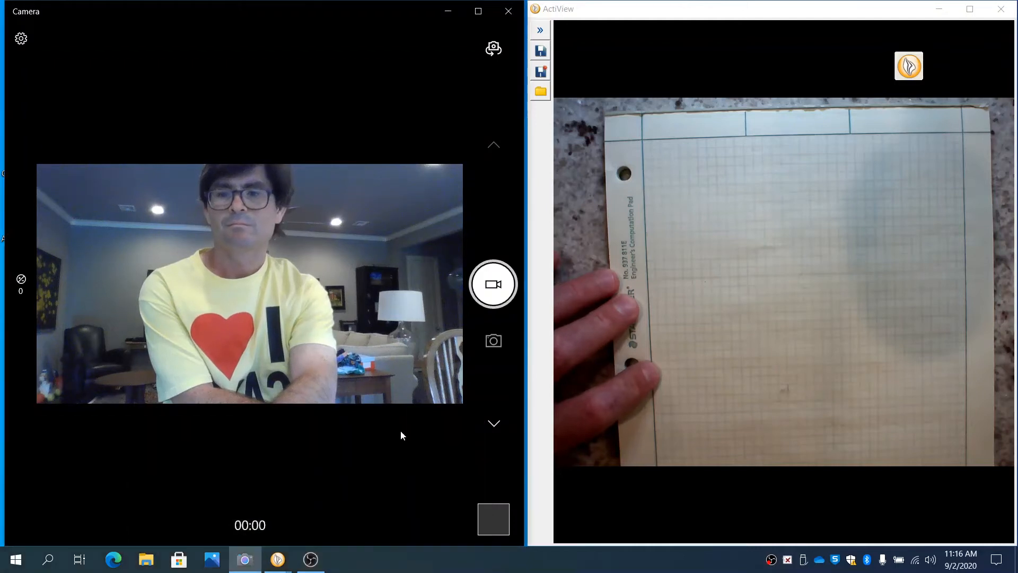
mouse_move(493, 284)
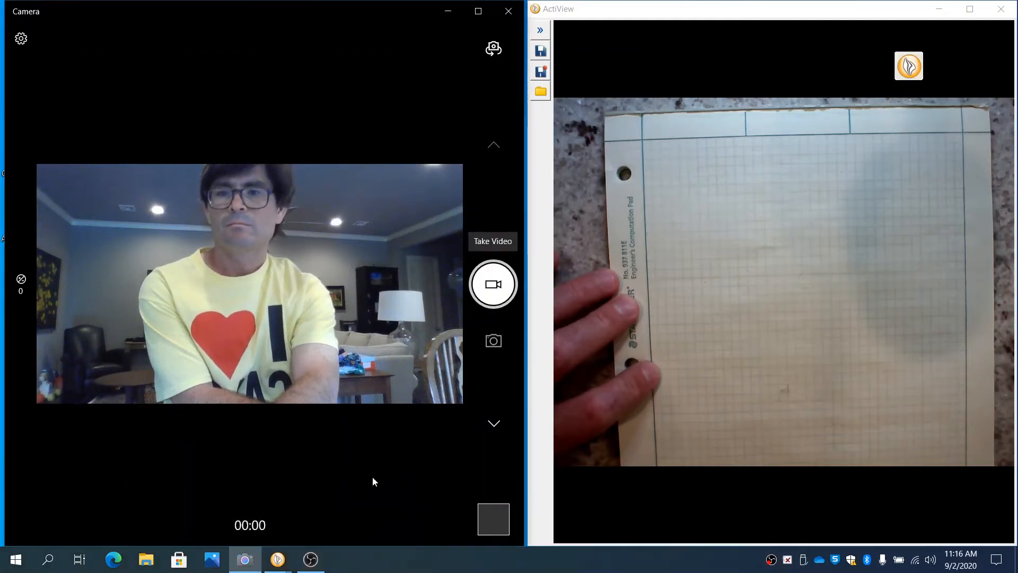